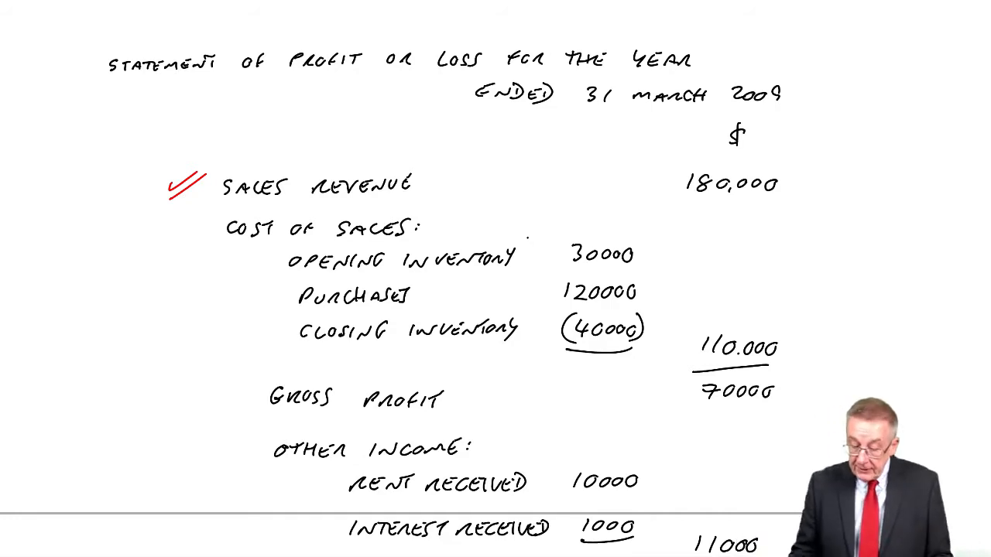
In red, write TURNOVER above Sales Revenue, underline Cost of Sales, and tick the 30000 and 120000 figures.
drag(224, 206, 410, 206)
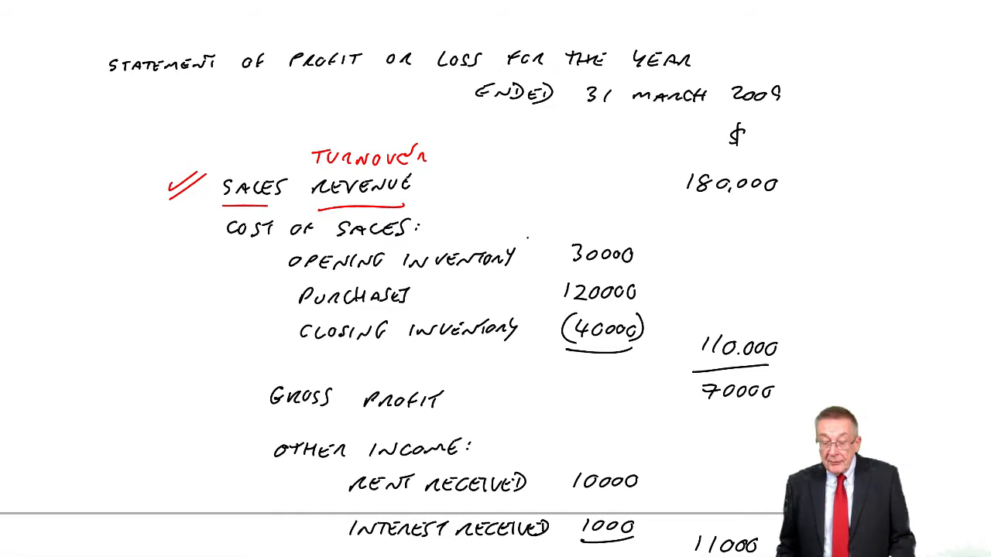
drag(225, 244, 398, 244)
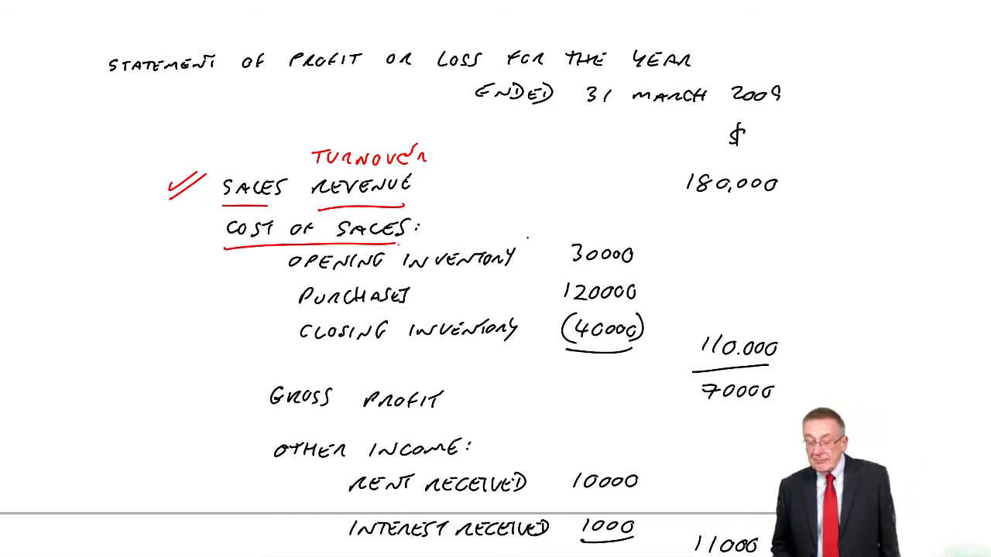
drag(263, 255, 263, 333)
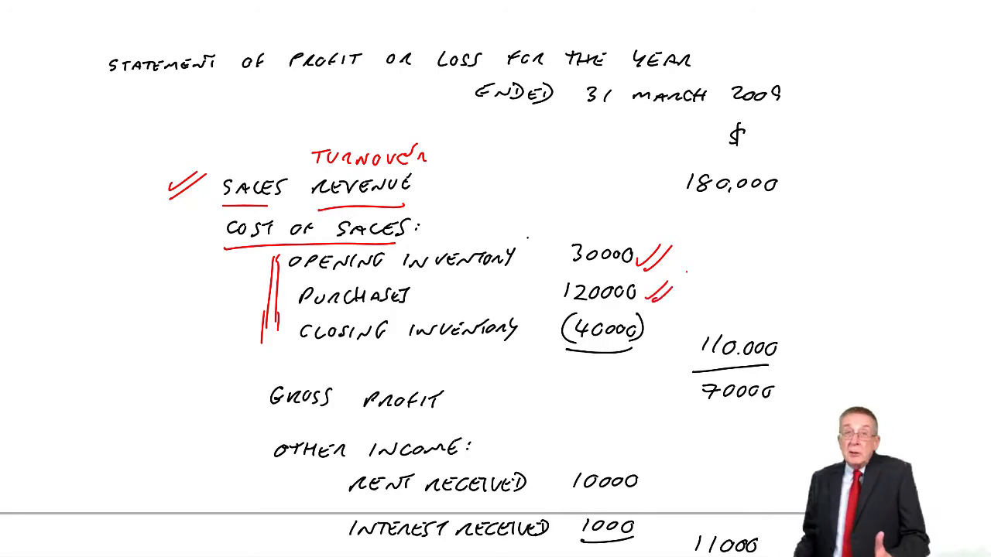
Draw a red bracket beside the 30000/120000/40000 inventory and purchases column.
drag(541, 247, 534, 302)
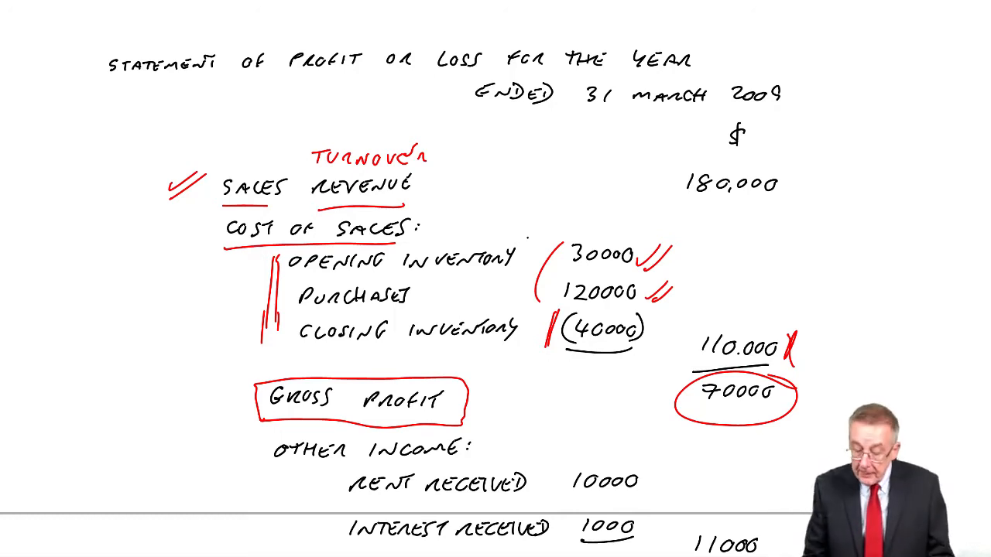
Draw a red arrow at Purchases and handwrite 'PURCHASE OF GOODS FOR RESALE' beside it.
drag(209, 302, 290, 306)
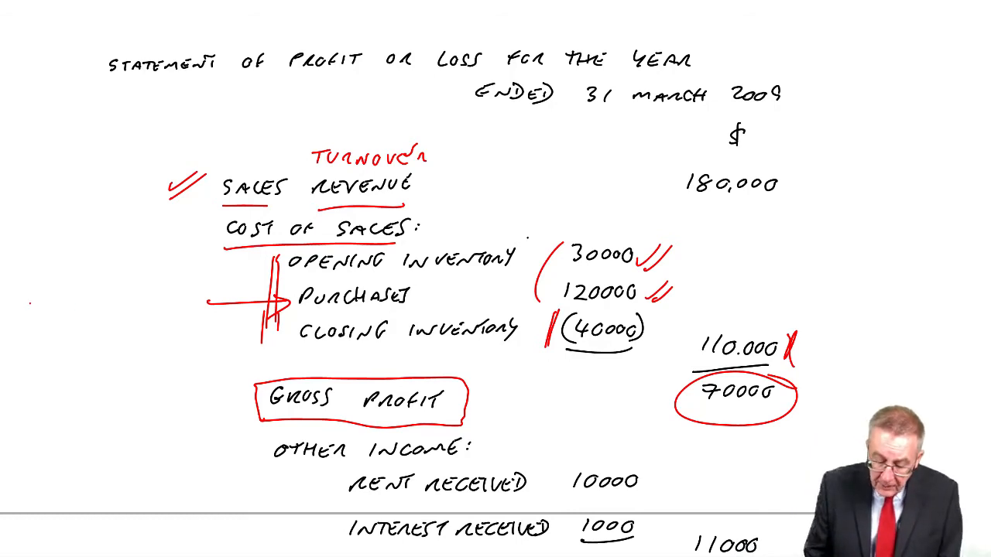
text(PUR)
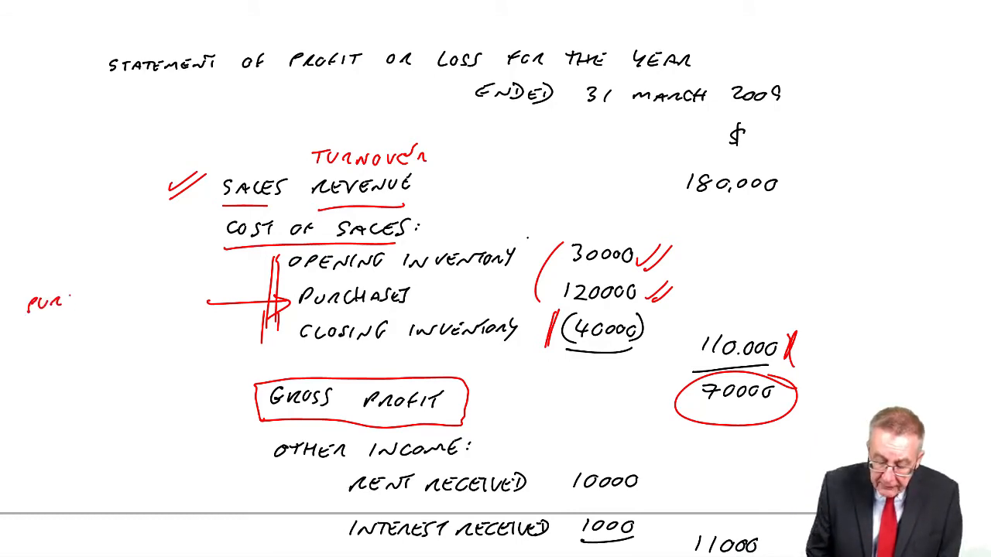
text(PURCHASE)
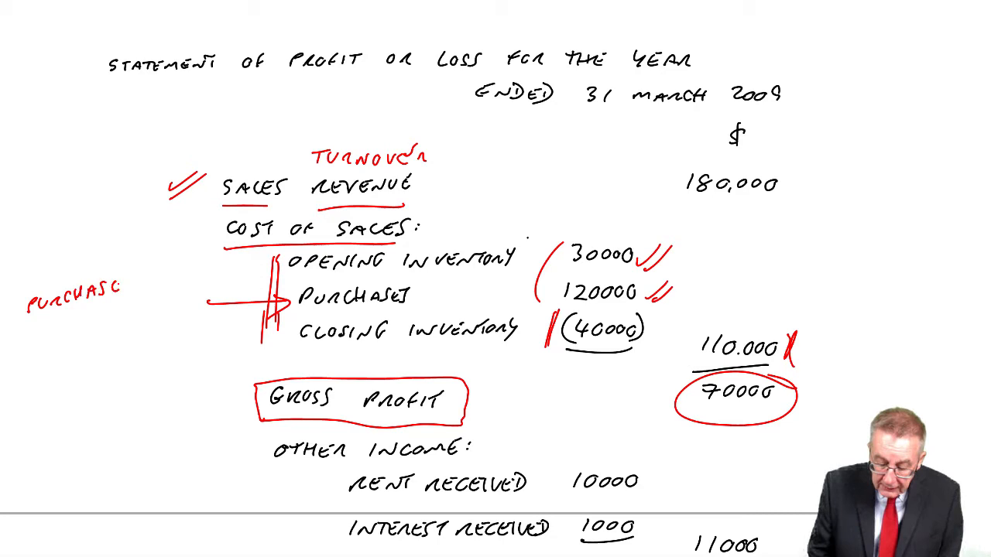
text(of)
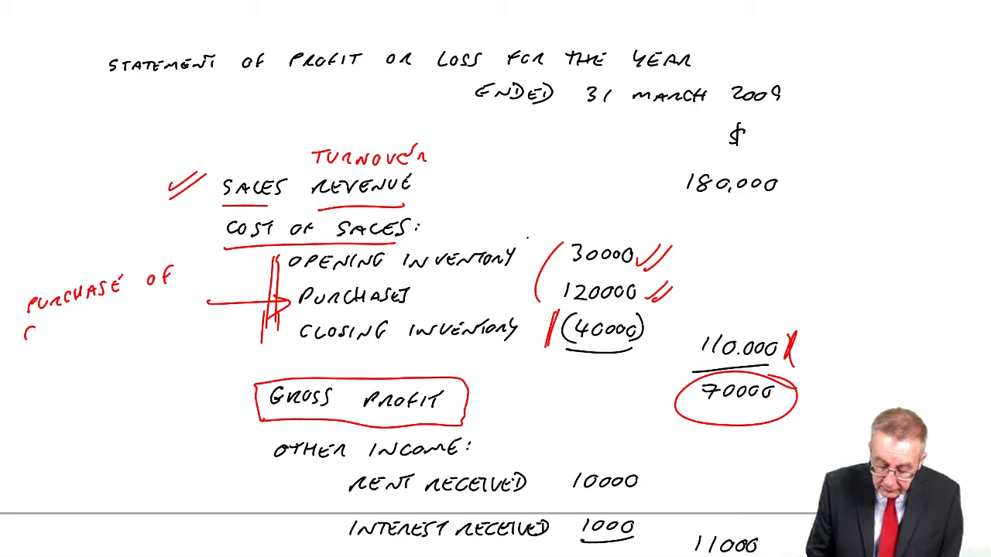
text(GOODS FOR RESALE)
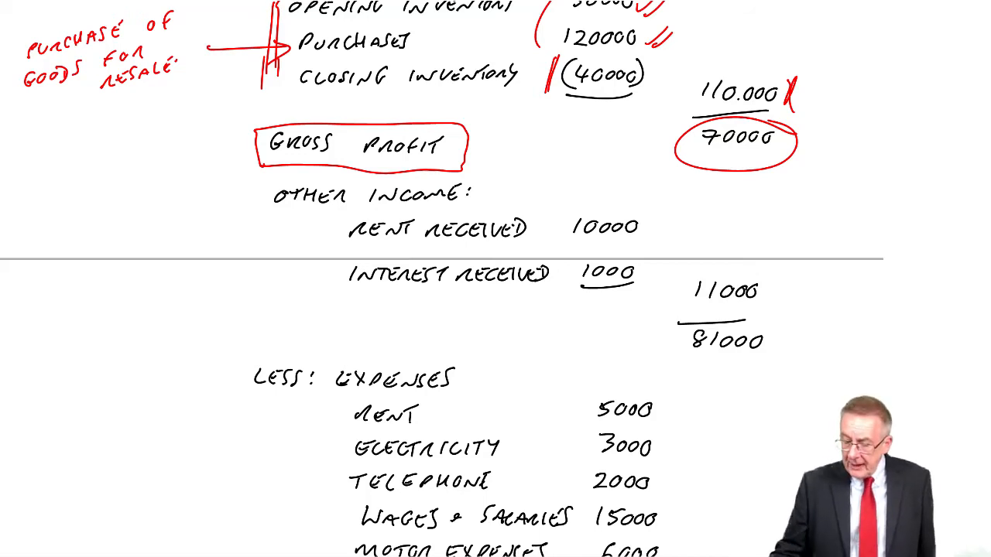
Add red ticks after 10000 on Rent Received and 1000 on Interest Received.
click(654, 224)
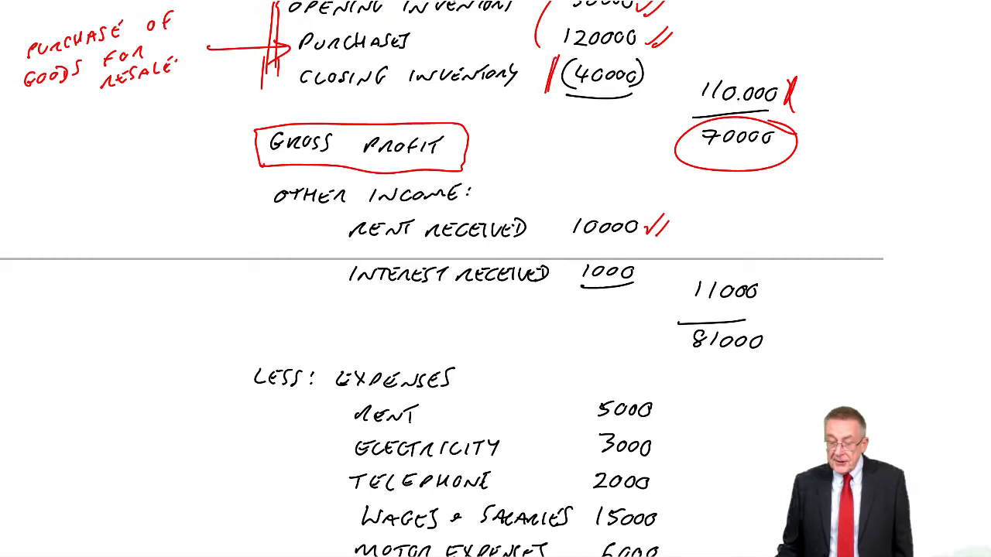
click(655, 274)
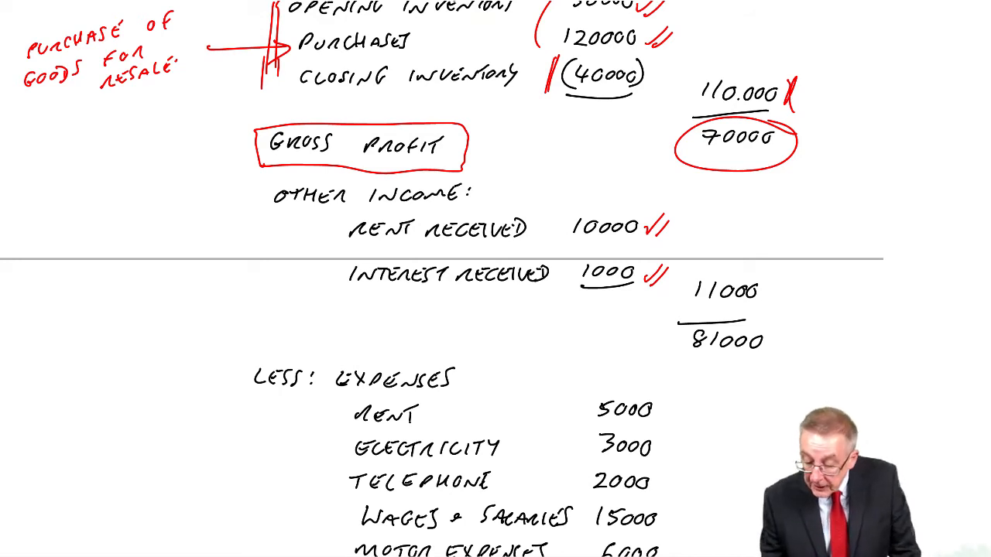
scroll(down, 3)
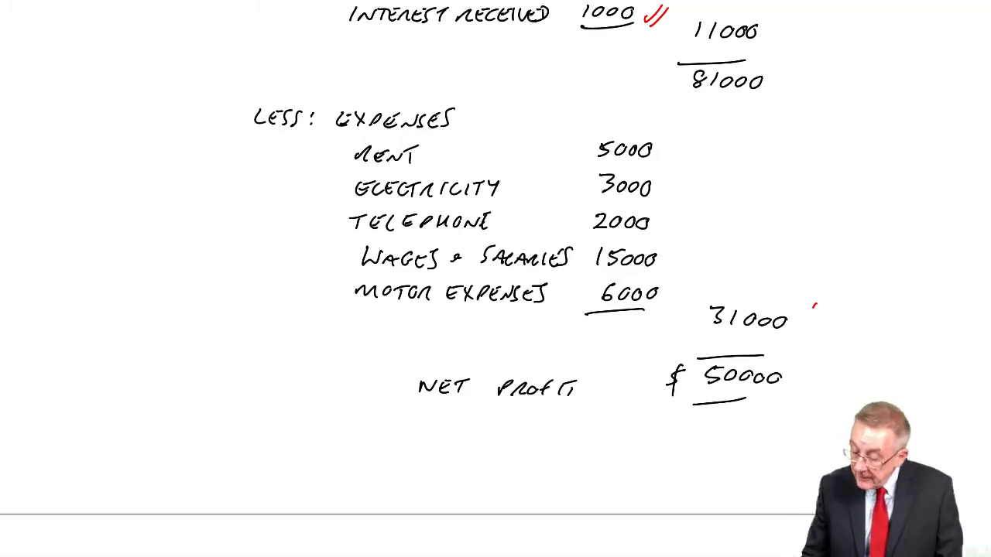
Draw a red leader line left from the gross-profit box and begin writing 'TRADING'.
scroll(down, 3)
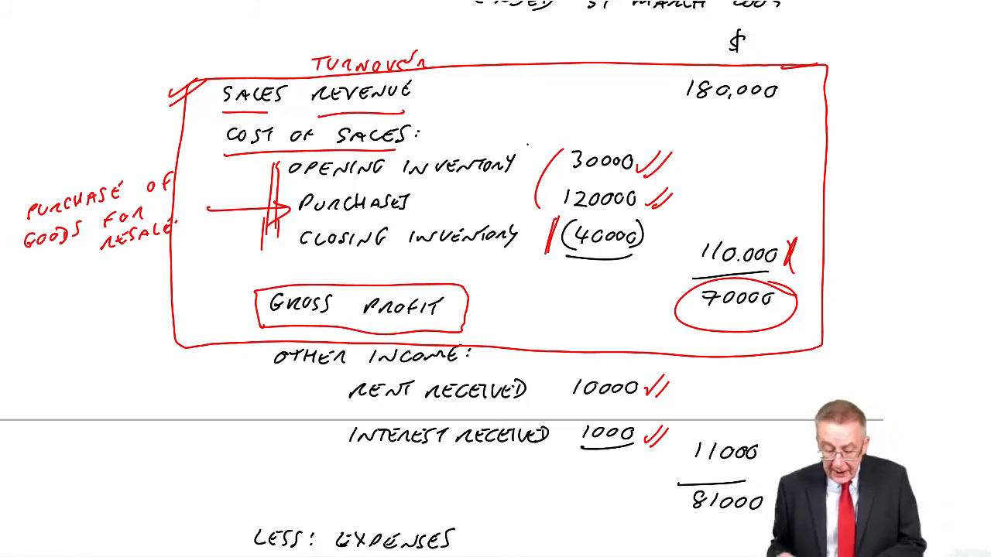
drag(174, 302, 105, 341)
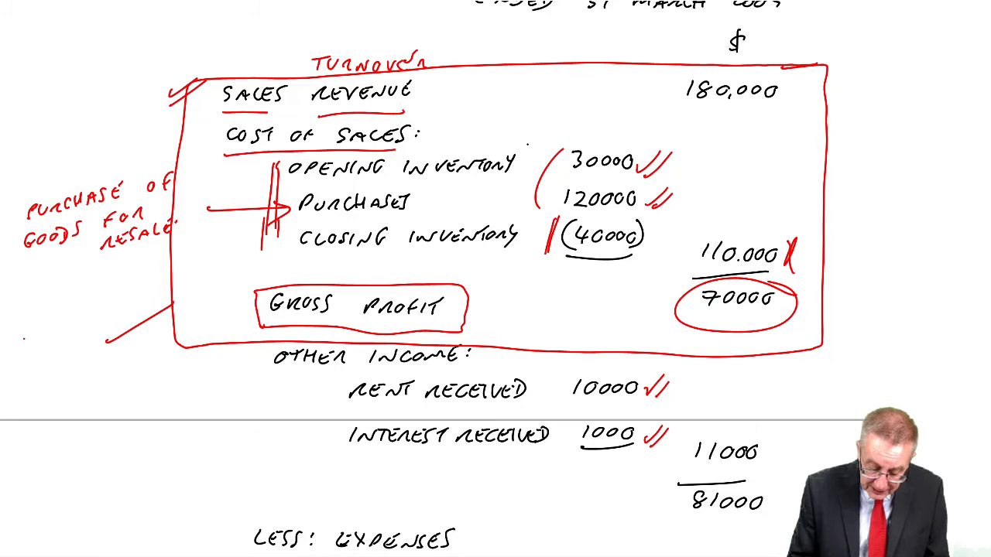
text(TRADI)
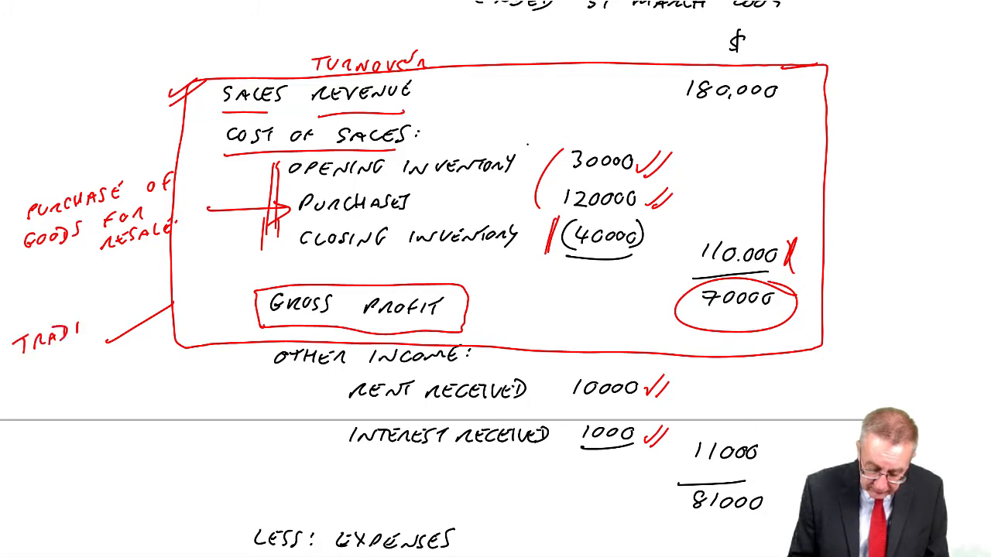